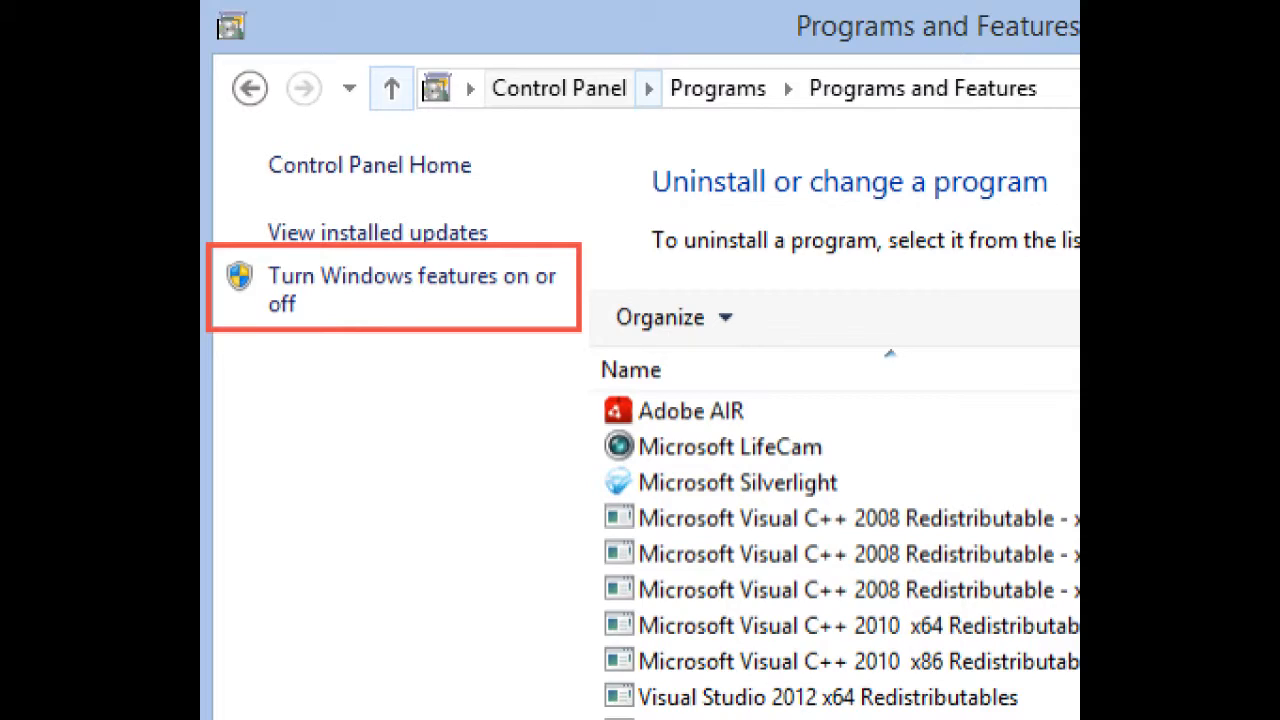
Step: Bring up the 'Turn Windows features on or off' list from Programs and Features
{"action": "left_click", "coordinate": [412, 288]}
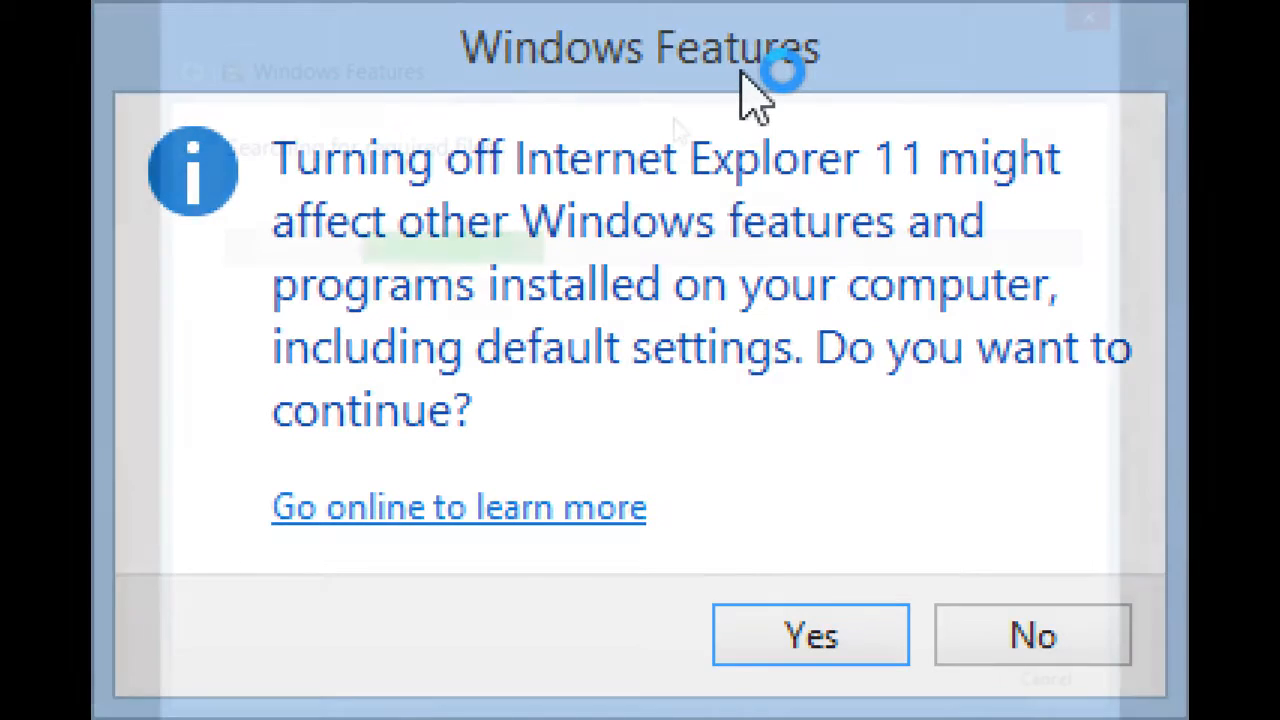
Step: Confirm the warning with Yes so Internet Explorer 11 starts being turned off
{"action": "left_click", "coordinate": [808, 634]}
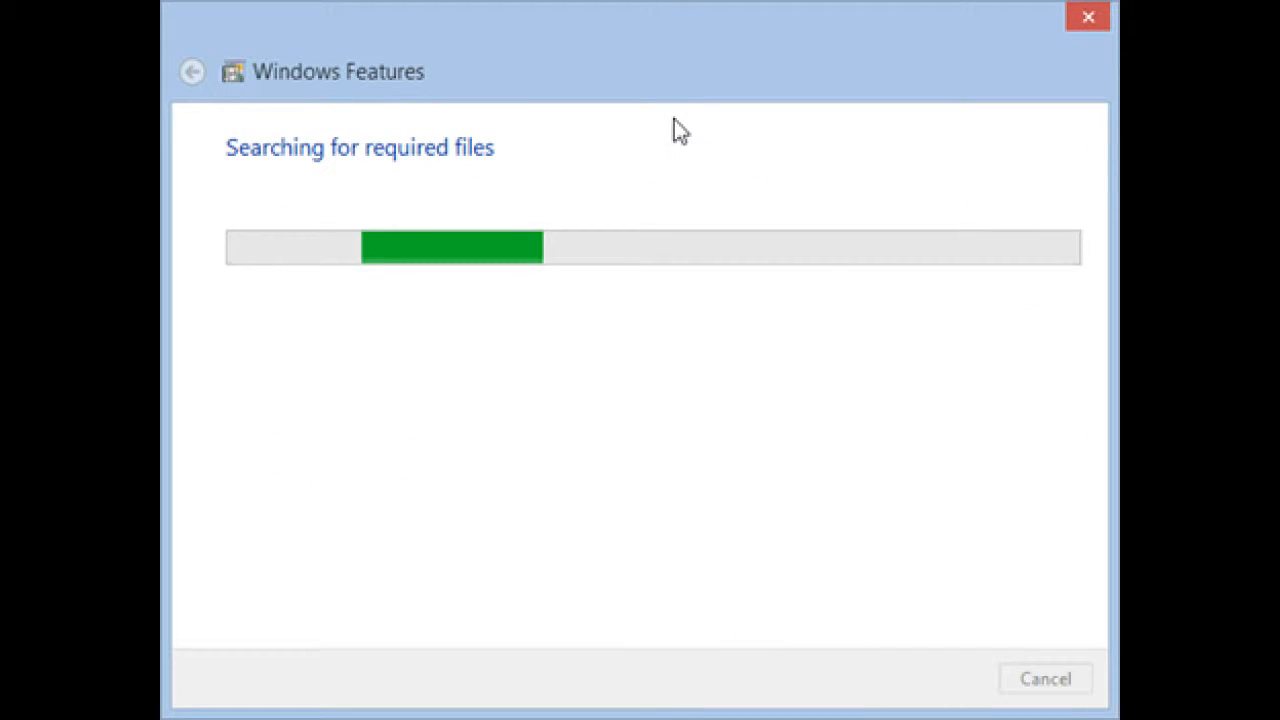